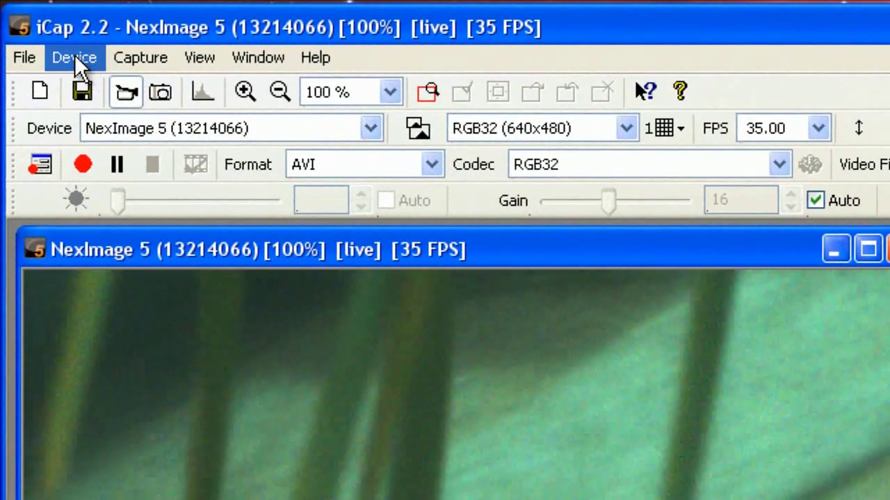
Step: Show the NexImage 5 Device Properties Color tab, with white balance at 100
{"action": "left_click", "coordinate": [74, 57]}
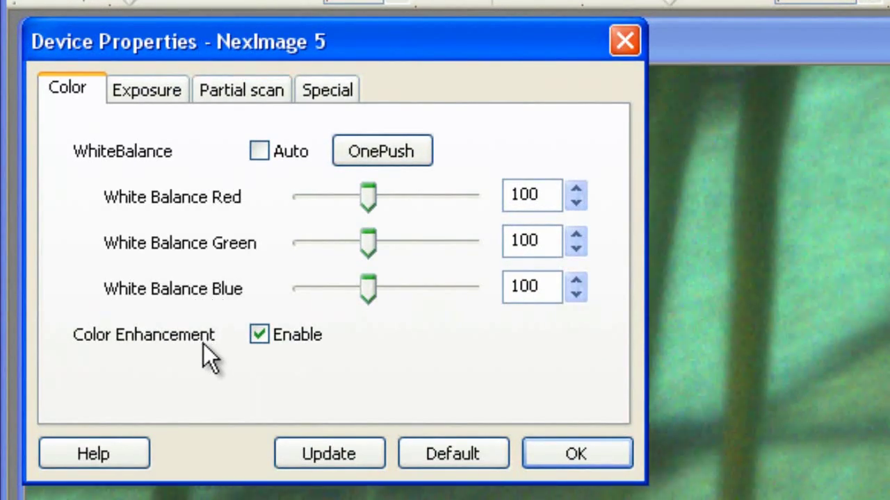
Step: Set NexImage 5 white balance to red 108, green 88, blue 126
{"action": "left_click", "coordinate": [259, 334]}
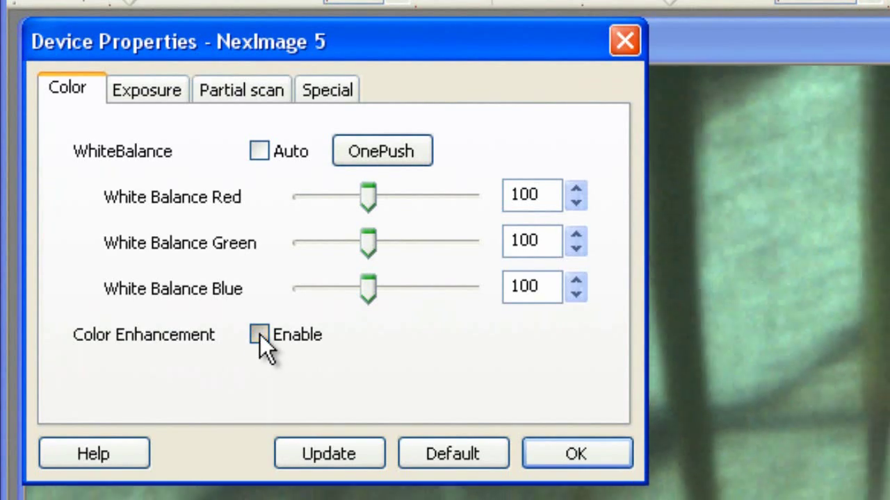
{"action": "left_click", "coordinate": [259, 334]}
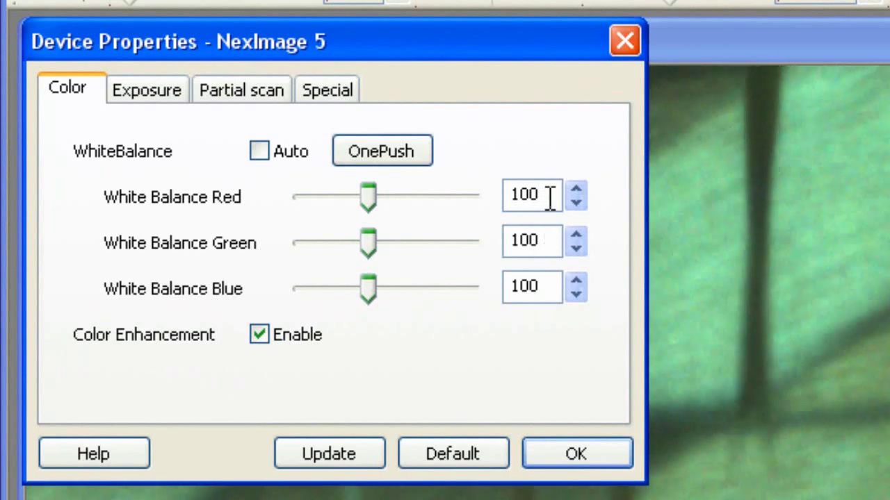
{"action": "triple_click", "coordinate": [532, 194]}
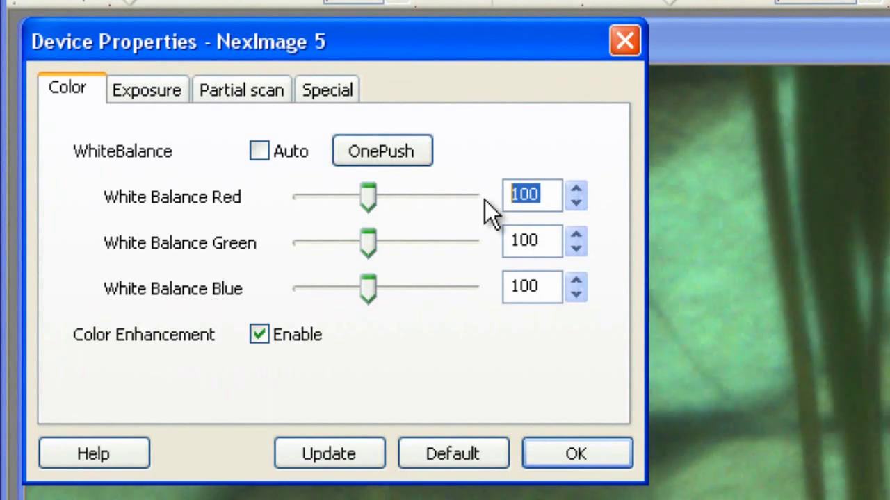
{"action": "left_click", "coordinate": [575, 189]}
{"action": "type", "text": "10"}
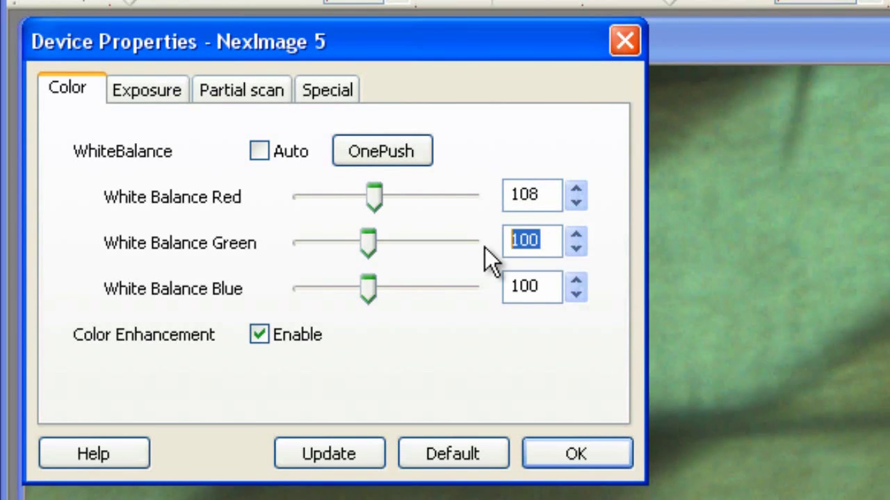
{"action": "type", "text": "88"}
{"action": "left_click", "coordinate": [532, 288]}
{"action": "type", "text": "126"}
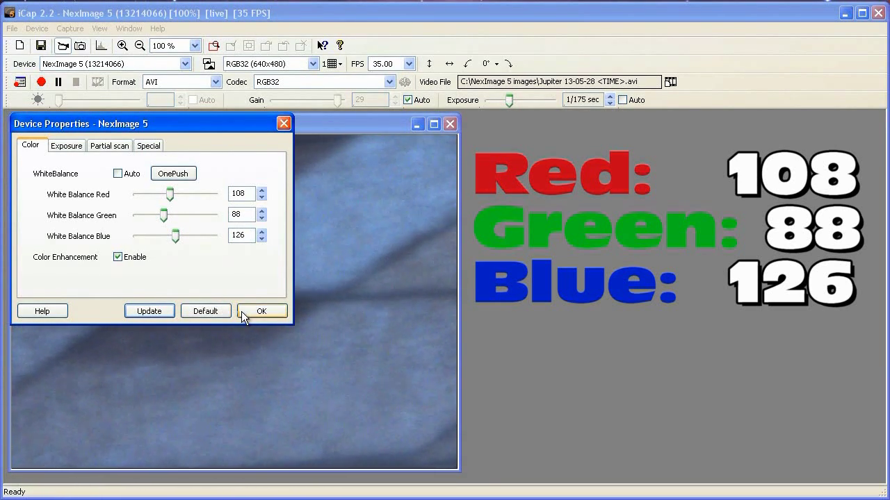
Step: Confirm the white balance settings with OK and close Device Properties
{"action": "left_click", "coordinate": [262, 310]}
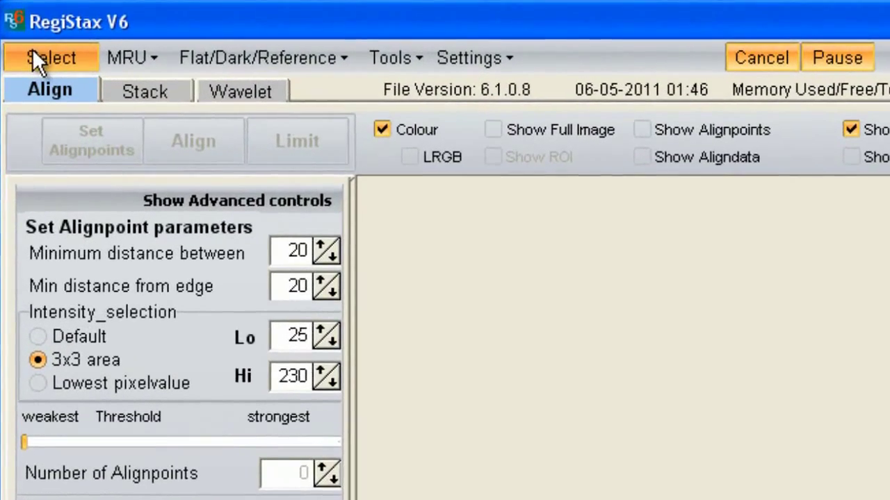
{"action": "left_click", "coordinate": [50, 58]}
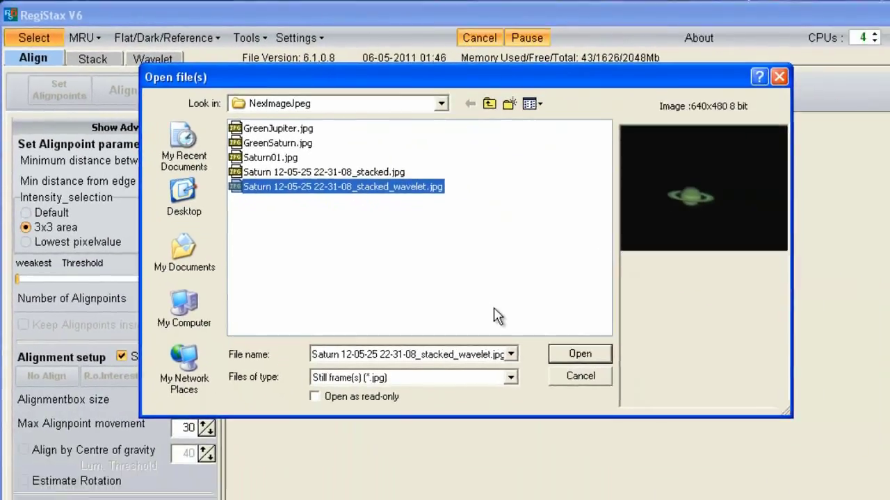
{"action": "left_click", "coordinate": [579, 354]}
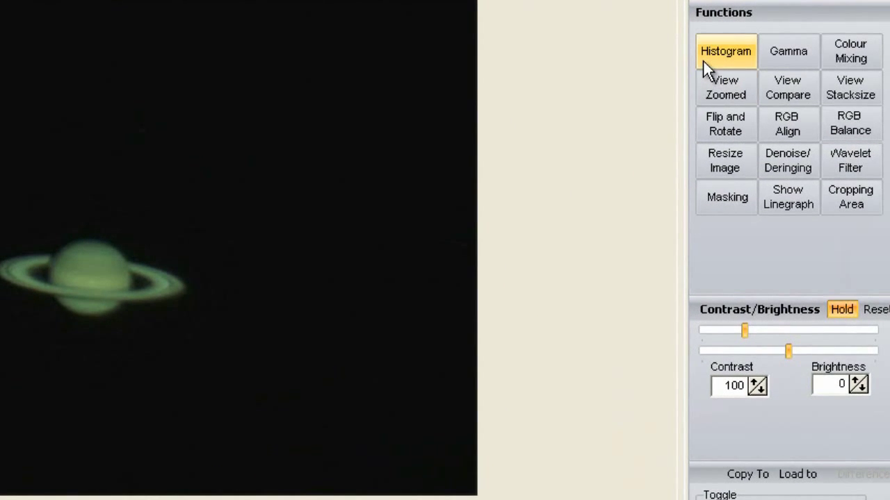
Step: Apply a histogram stretch to the Saturn image from the Functions panel
{"action": "left_click", "coordinate": [725, 51]}
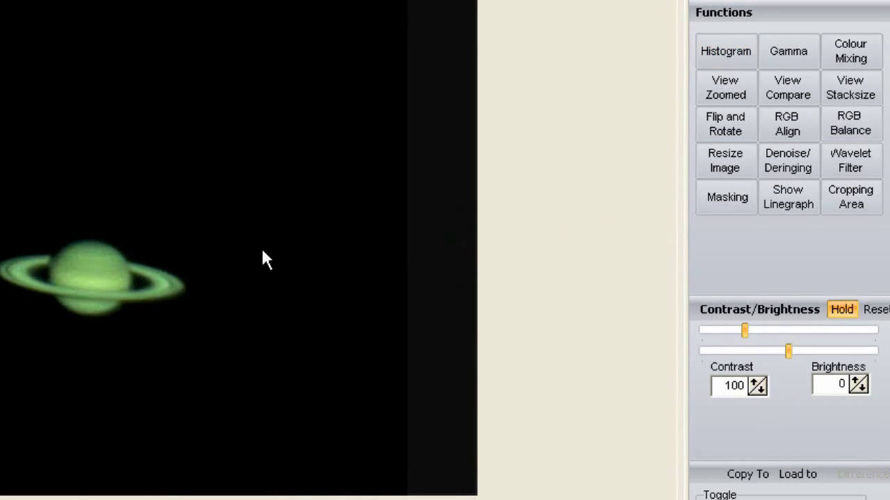
{"action": "mouse_move", "coordinate": [520, 212]}
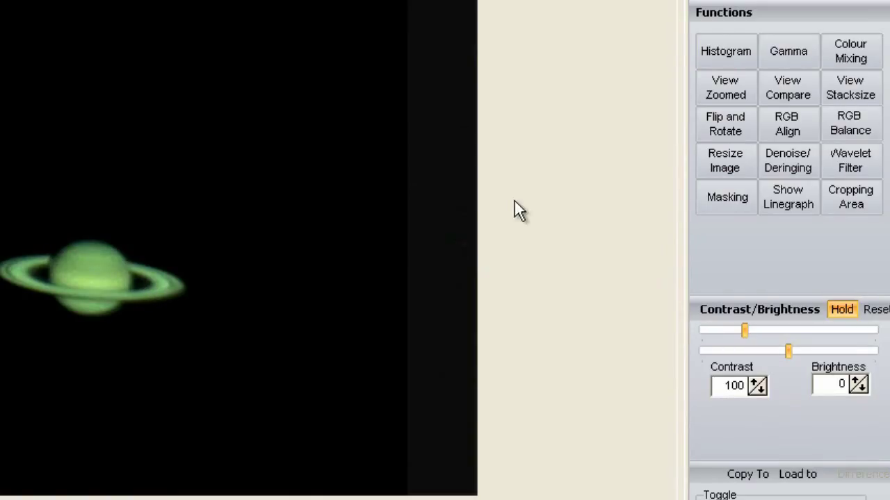
Step: Run Auto balance in the HistoRGB panel, then close the panel
{"action": "left_click", "coordinate": [850, 123]}
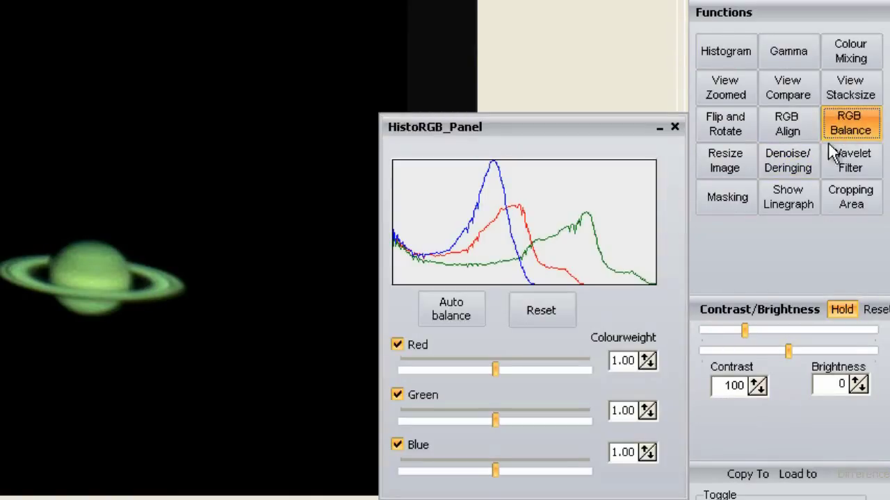
{"action": "left_click", "coordinate": [451, 309]}
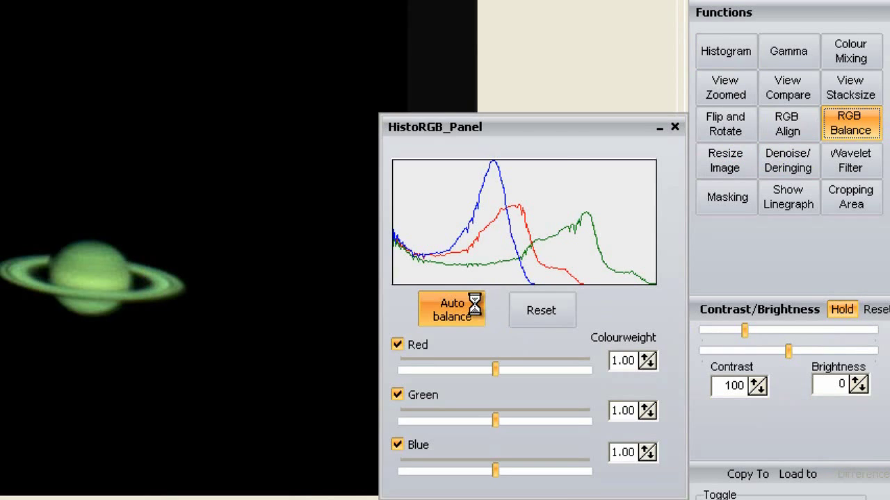
{"action": "left_click", "coordinate": [451, 310]}
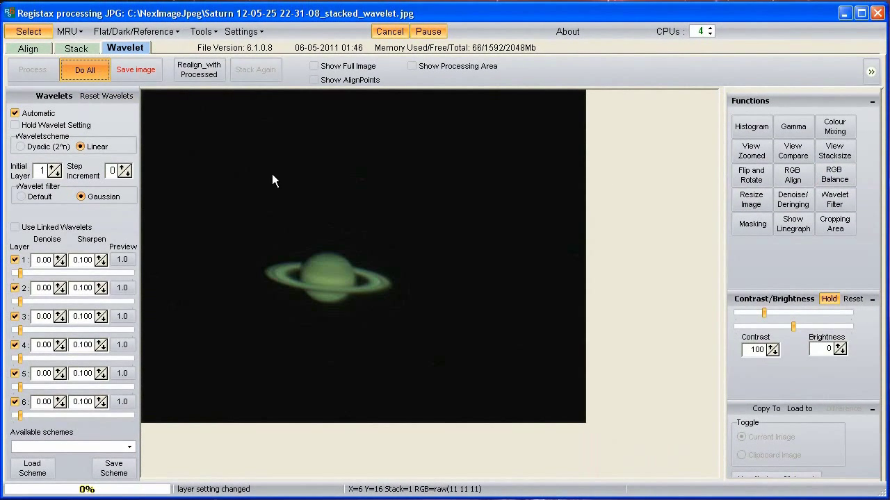
Step: Run Do All to apply all processing to the full Saturn image
{"action": "left_click", "coordinate": [85, 70]}
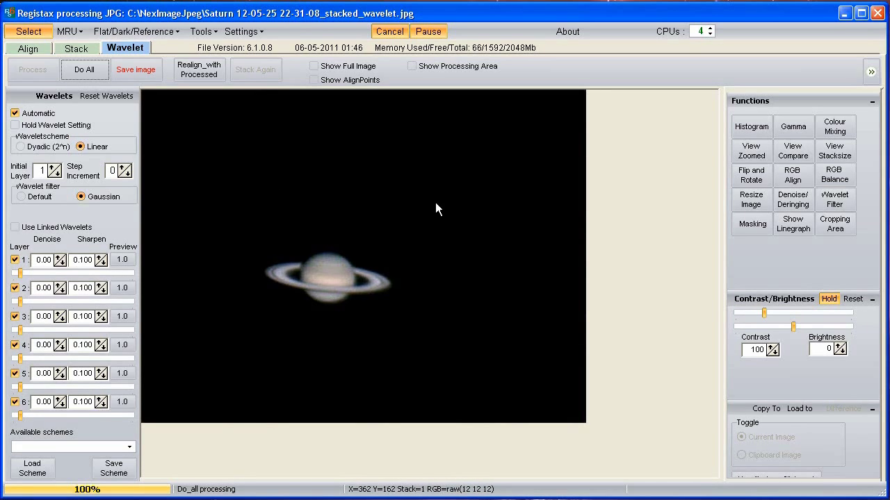
{"action": "mouse_move", "coordinate": [750, 200]}
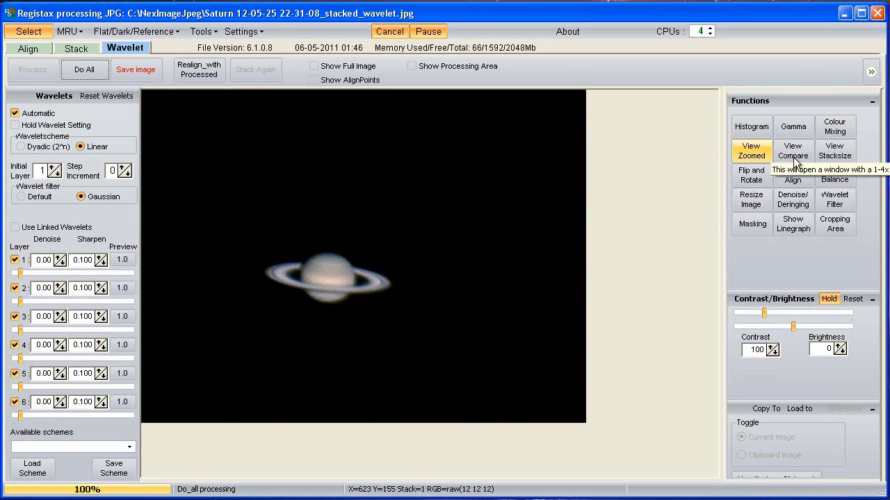
{"action": "mouse_move", "coordinate": [686, 193]}
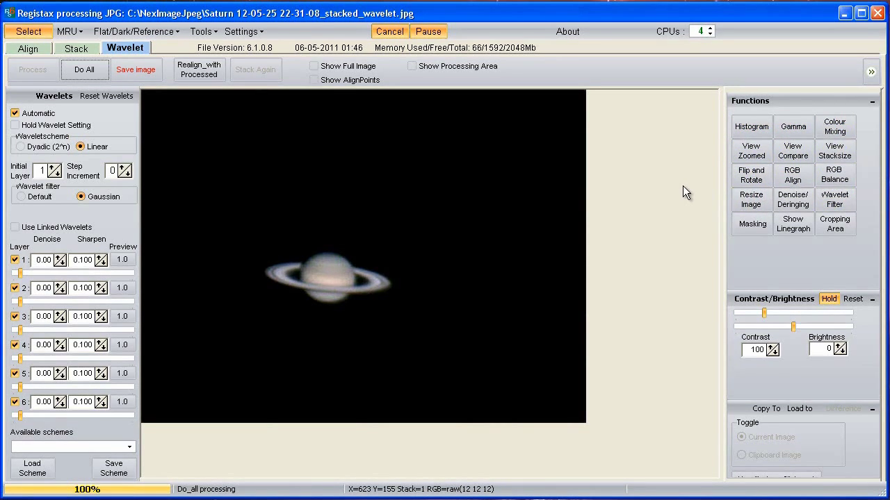